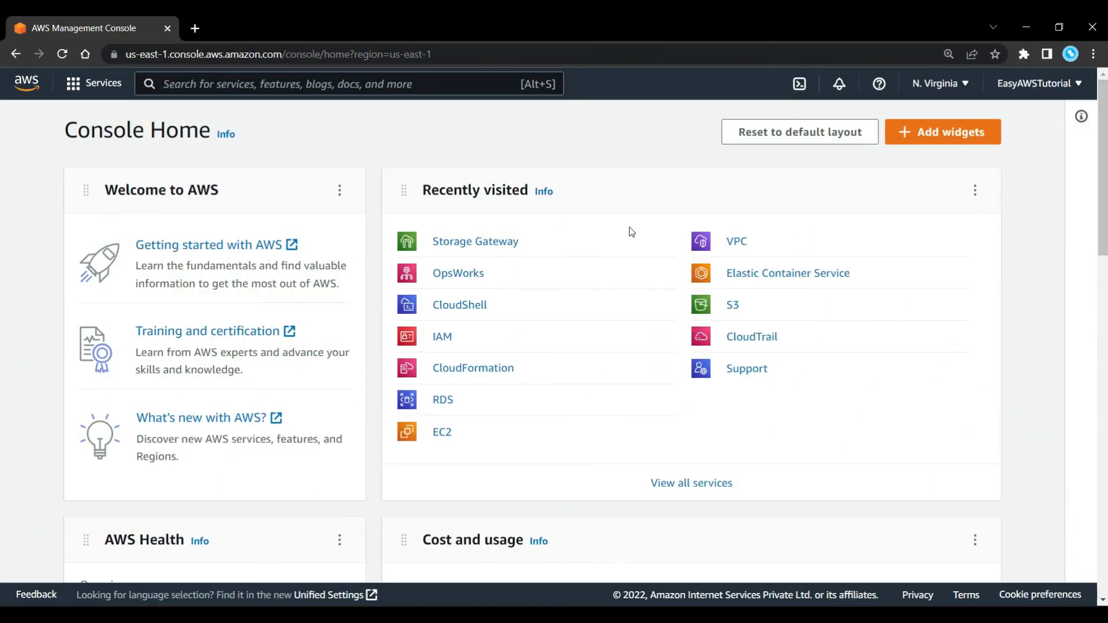
- Search 'storage gateway' and open the AWS Storage Gateway service
{"action": "type", "text": "s"}
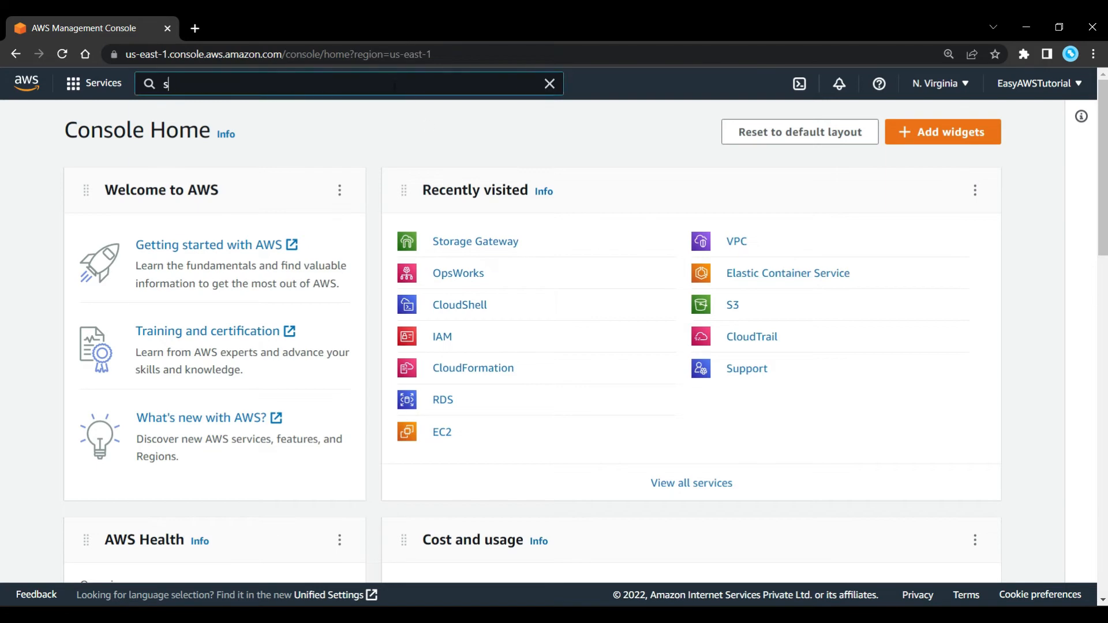
{"action": "type", "text": "storage gateway"}
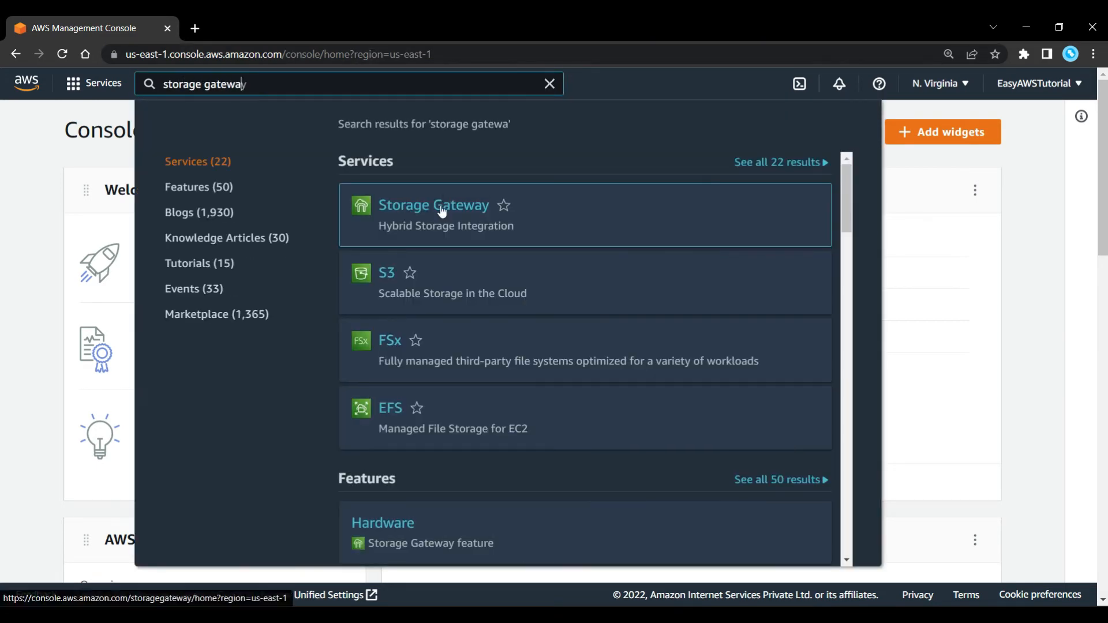
{"action": "left_click", "coordinate": [434, 205]}
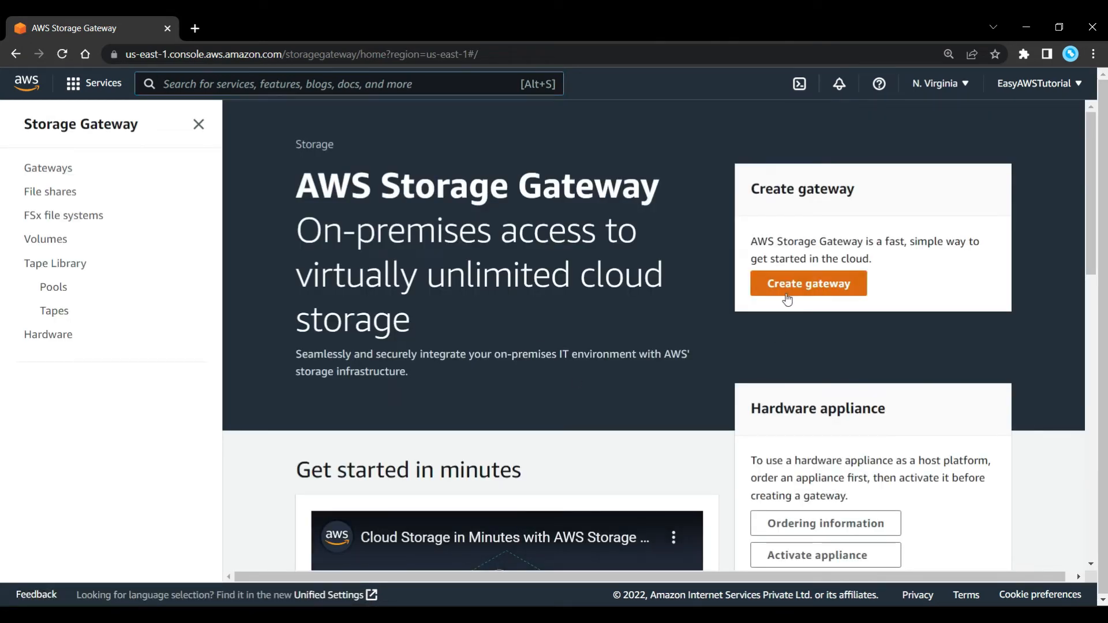
- Start Create gateway and review Gateway and Platform options (S3 File Gateway, VMware ESXi)
{"action": "left_click", "coordinate": [808, 284]}
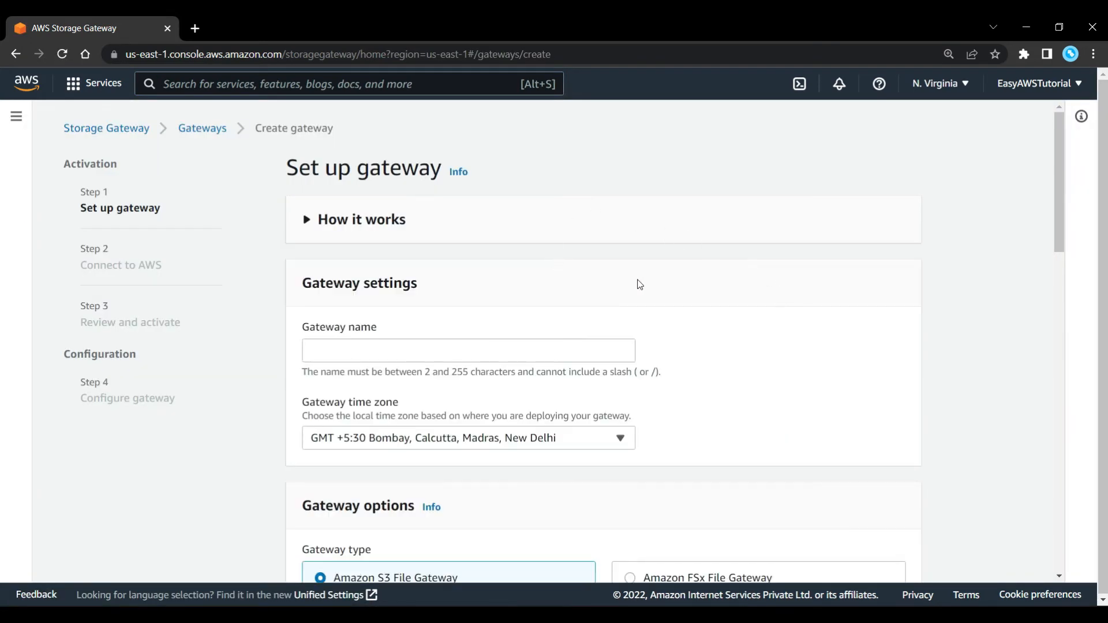
{"action": "scroll", "scroll_direction": "down", "scroll_amount": 3}
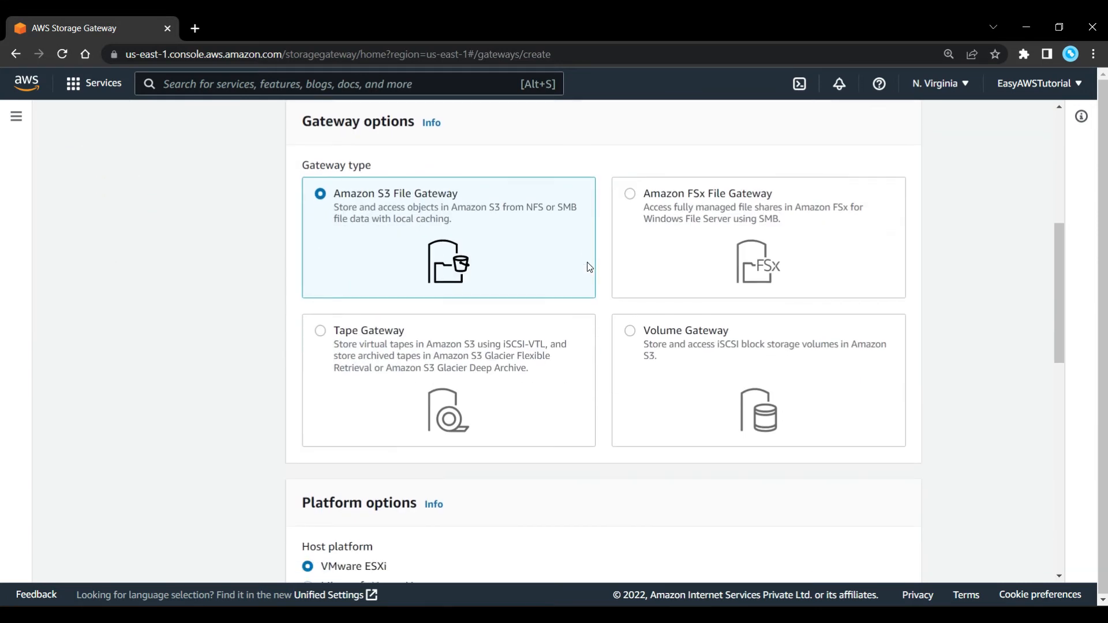
{"action": "scroll", "scroll_direction": "down", "scroll_amount": 3}
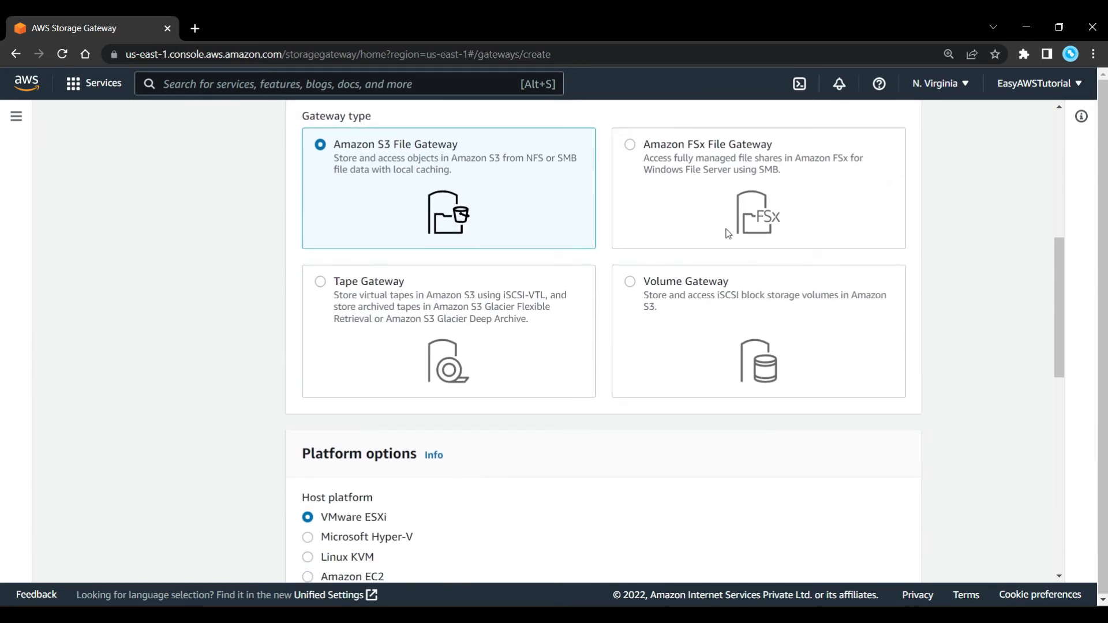
{"action": "mouse_move", "coordinate": [670, 319]}
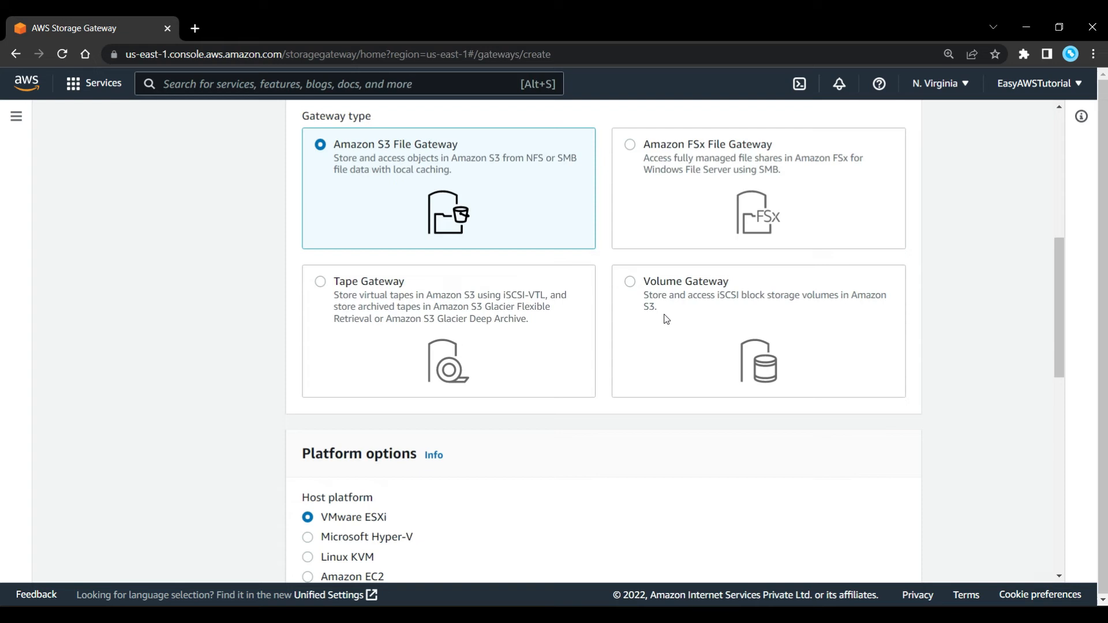
{"action": "mouse_move", "coordinate": [342, 174]}
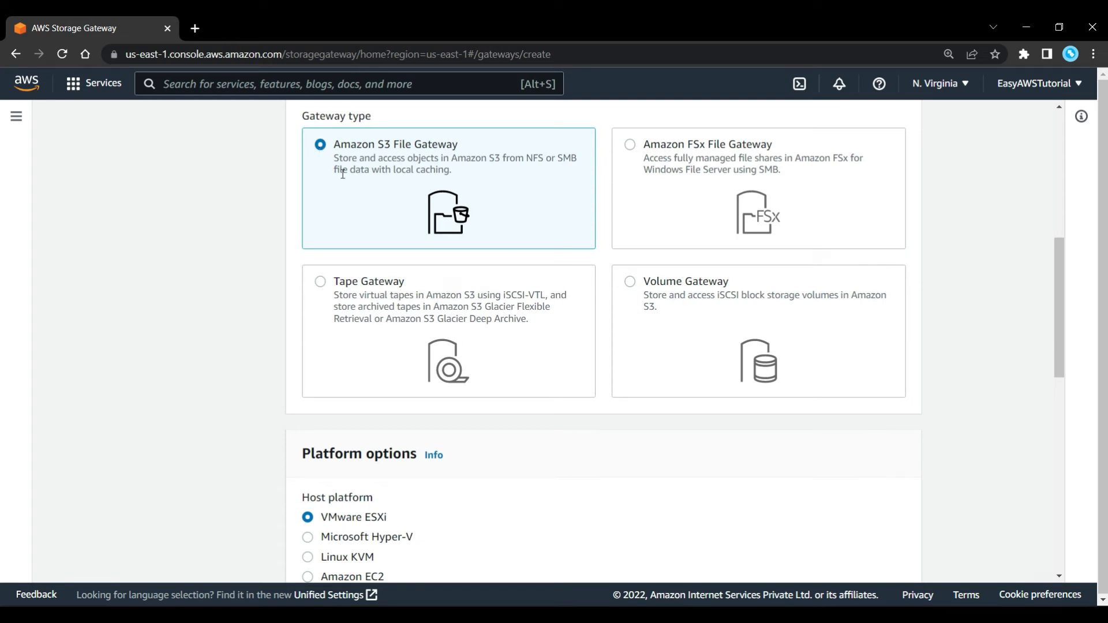
{"action": "mouse_move", "coordinate": [328, 184]}
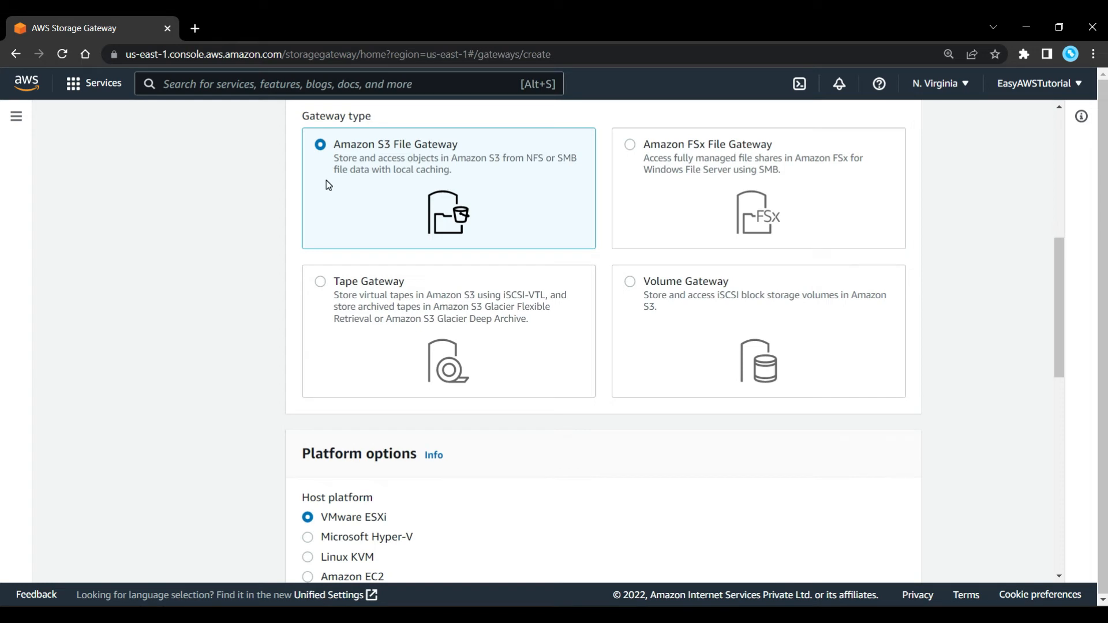
{"action": "scroll", "scroll_direction": "down", "scroll_amount": 3}
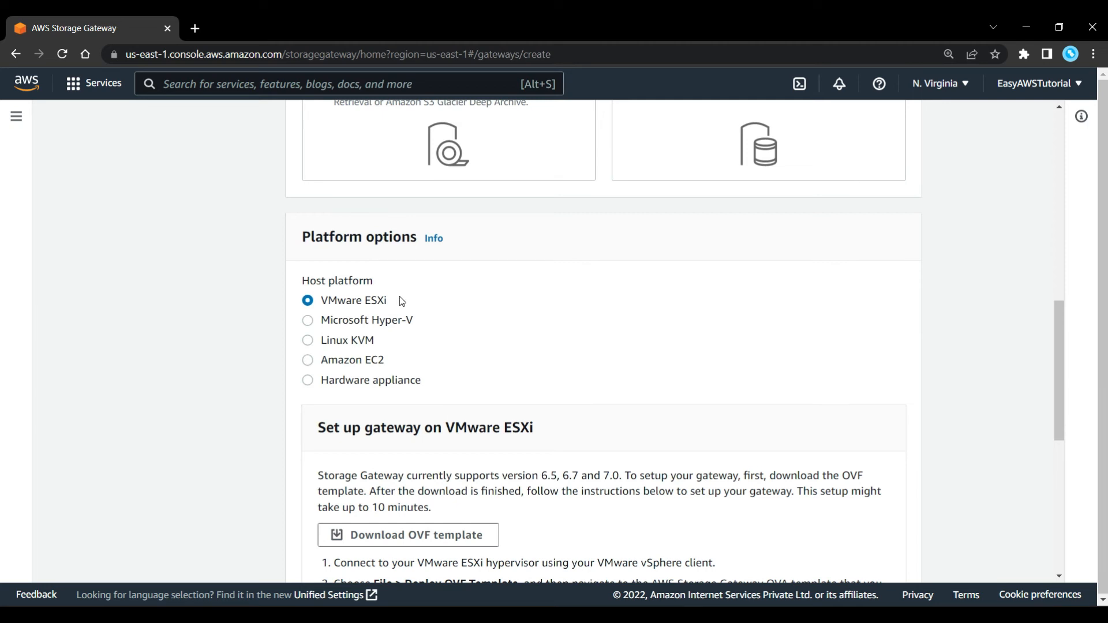
- Scroll through the gateway type and platform options, then choose Volume Gateway
{"action": "scroll", "scroll_direction": "up", "scroll_amount": 3}
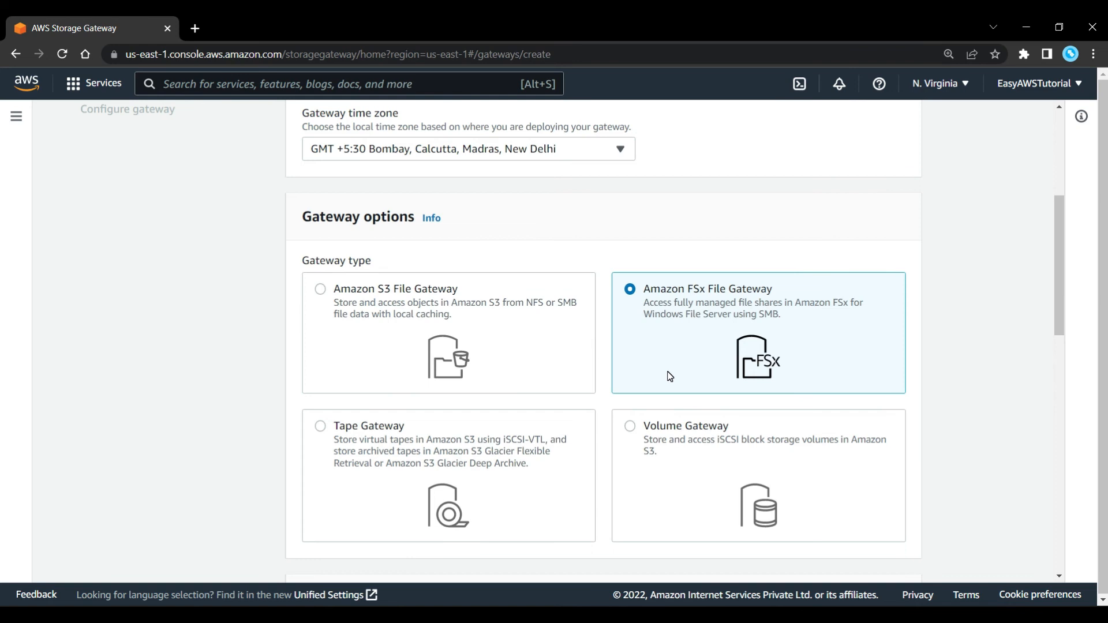
{"action": "mouse_move", "coordinate": [668, 383]}
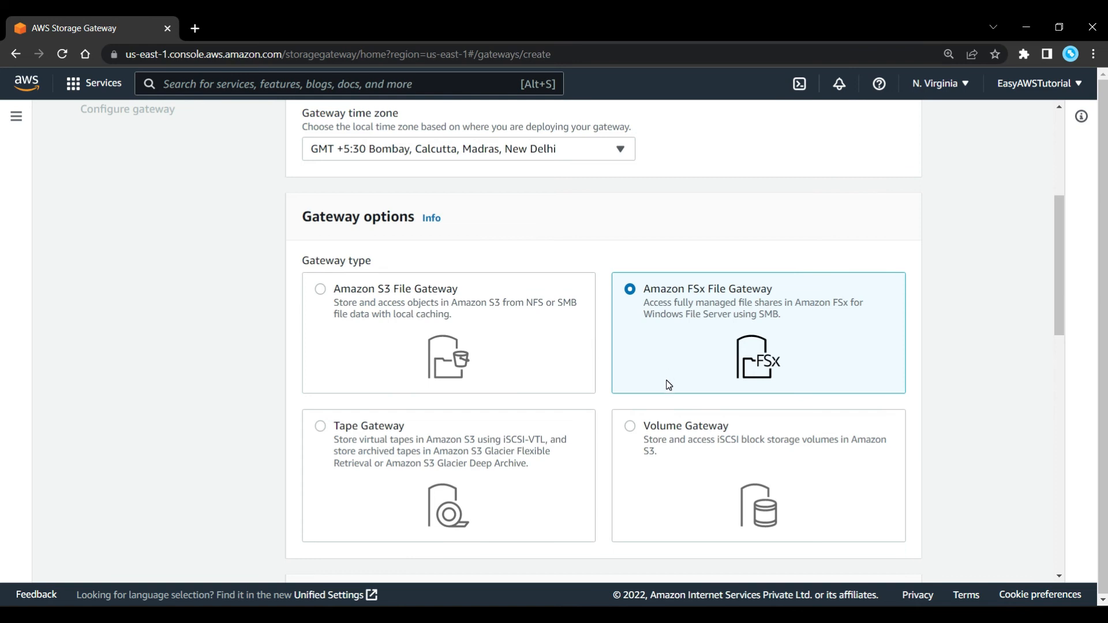
{"action": "scroll", "scroll_direction": "down", "scroll_amount": 3}
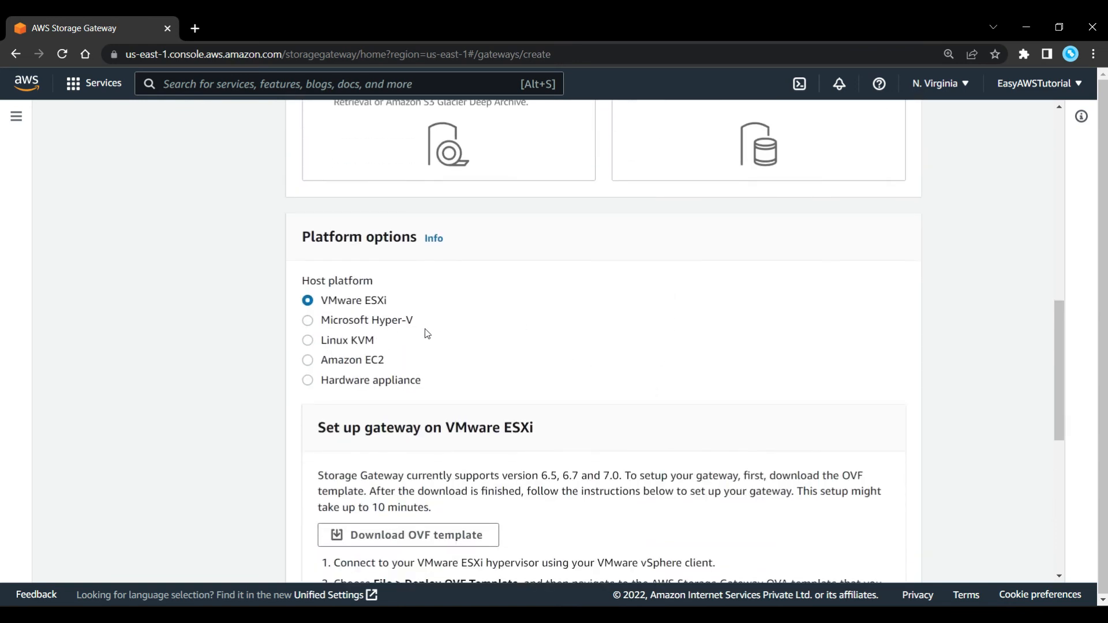
{"action": "mouse_move", "coordinate": [437, 347]}
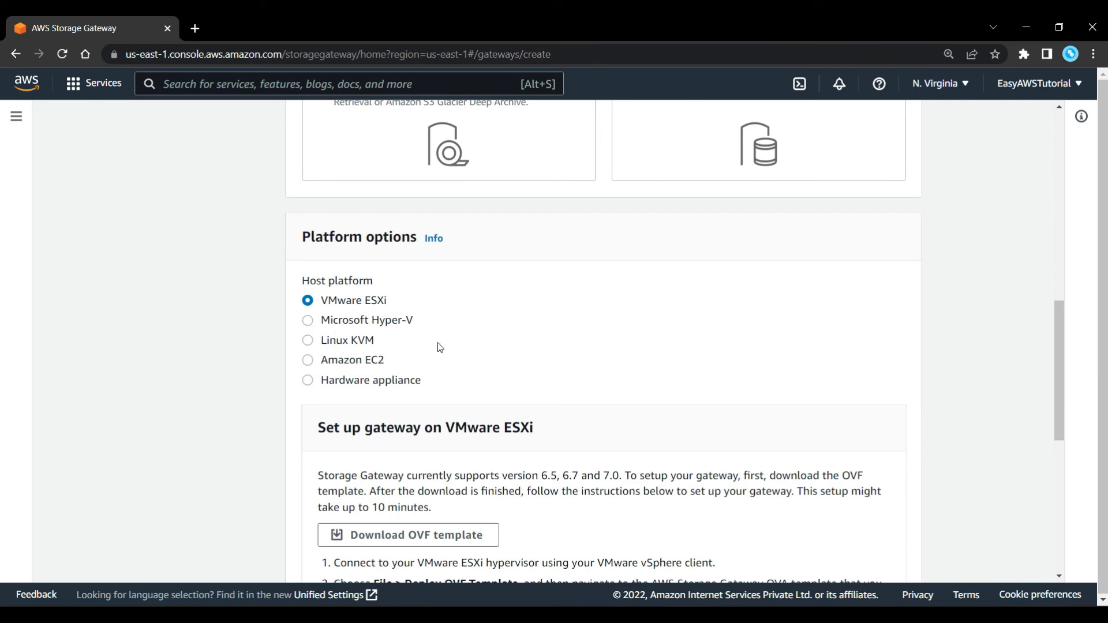
{"action": "scroll", "scroll_direction": "up", "scroll_amount": 3}
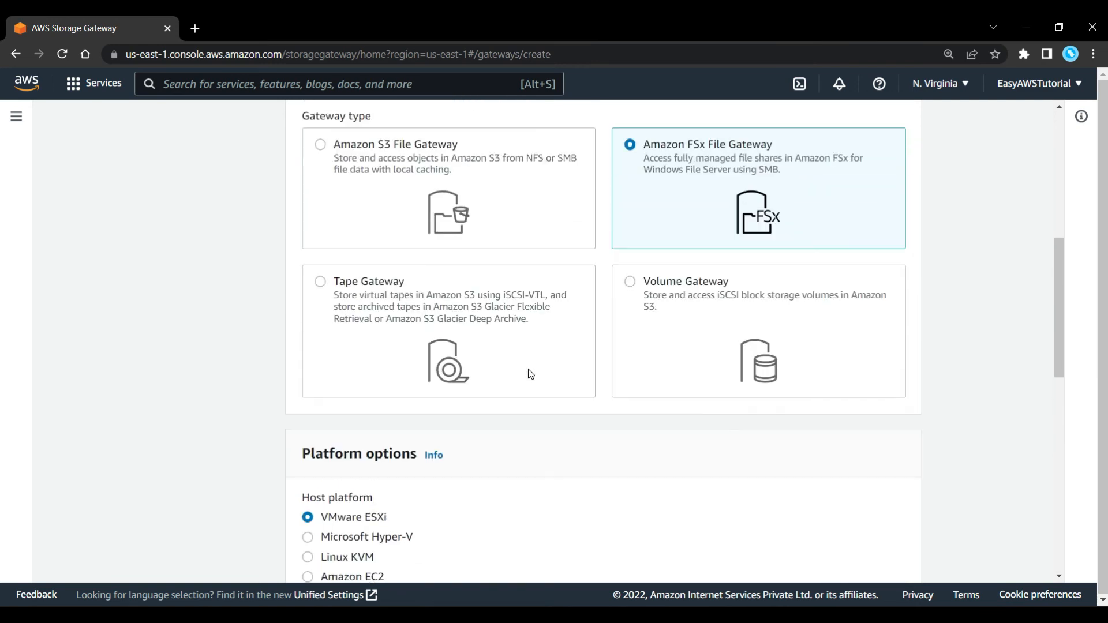
{"action": "left_click", "coordinate": [629, 282]}
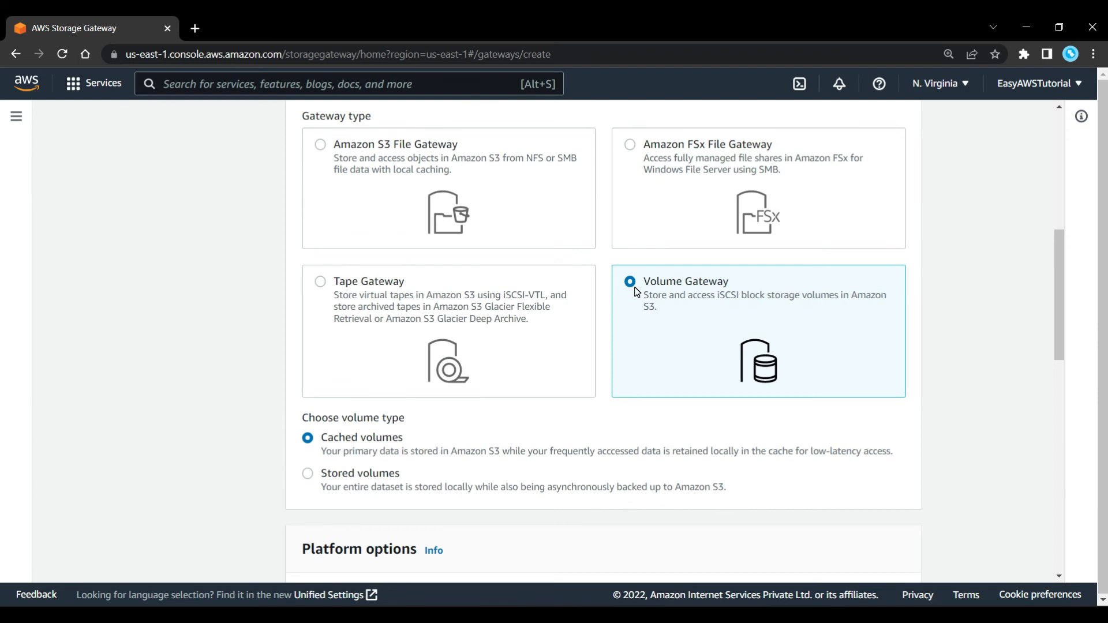
{"action": "mouse_move", "coordinate": [644, 308]}
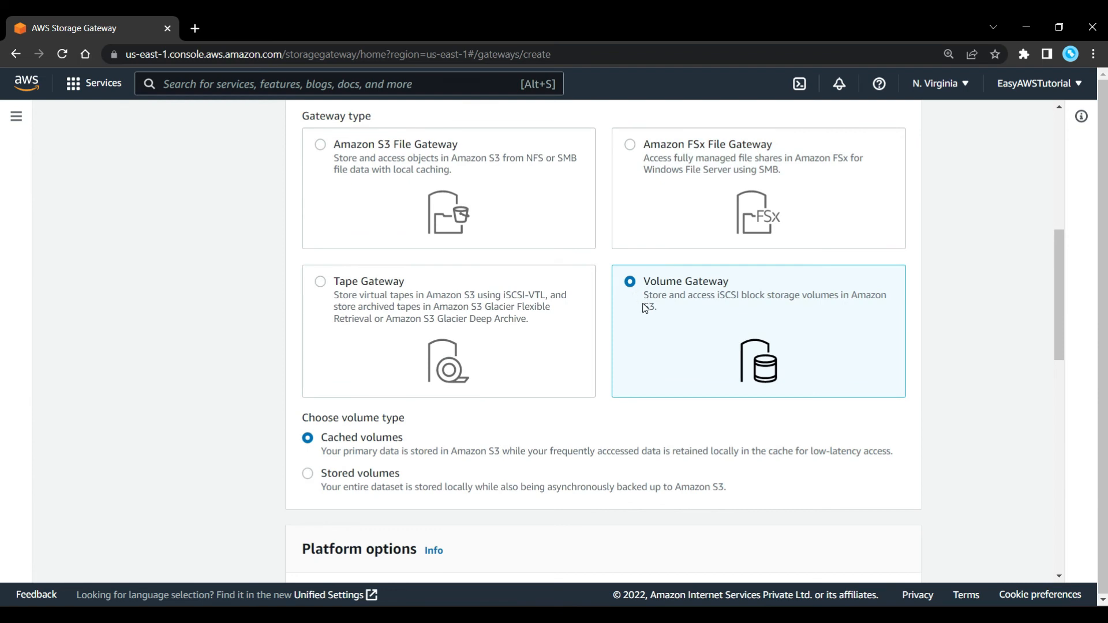
{"action": "mouse_move", "coordinate": [327, 440]}
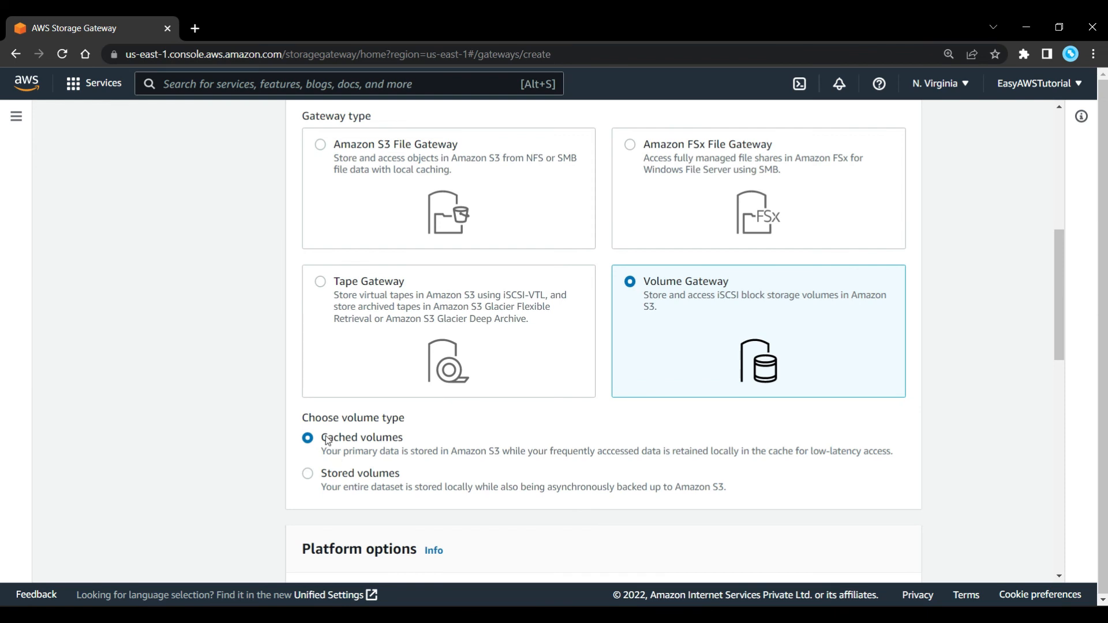
{"action": "mouse_move", "coordinate": [465, 431]}
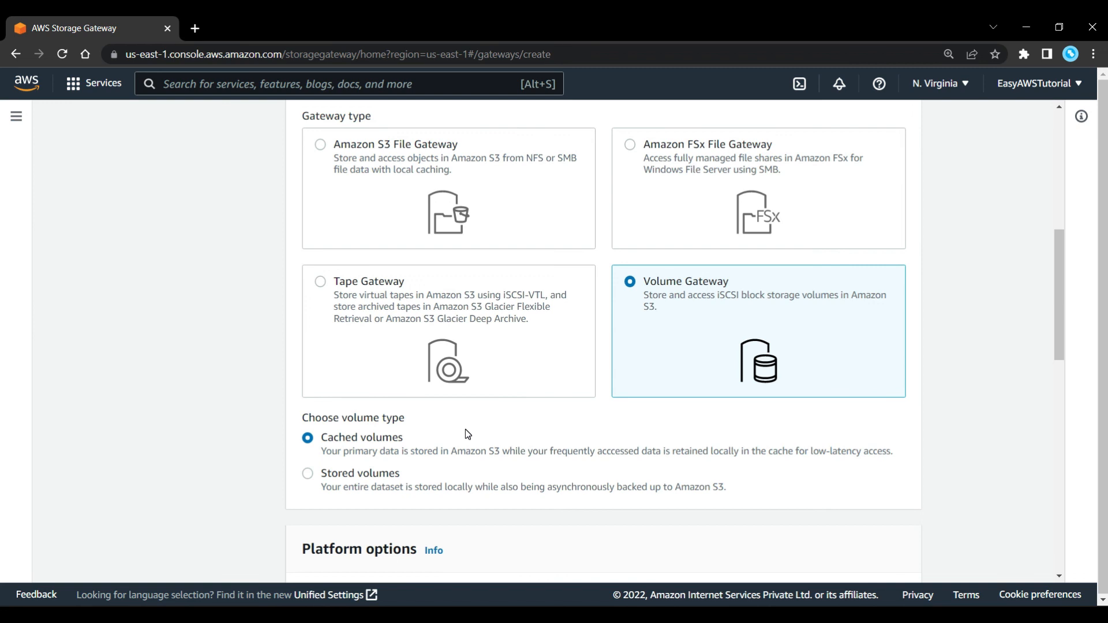
{"action": "mouse_move", "coordinate": [362, 317]}
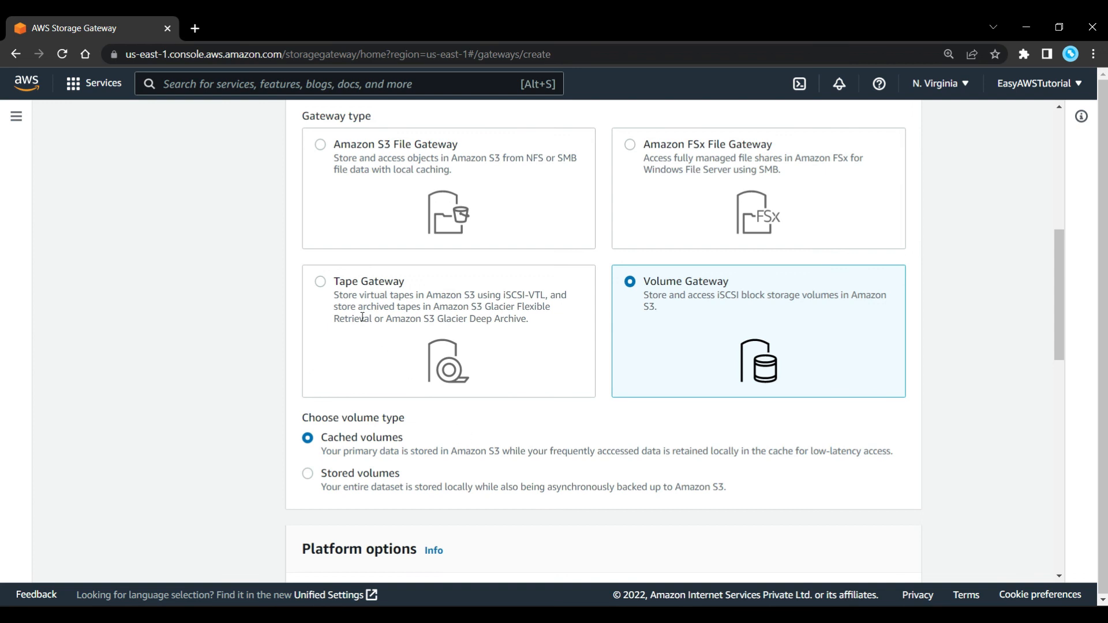
- Switch the gateway type from Volume Gateway to Tape Gateway
{"action": "left_click", "coordinate": [319, 281]}
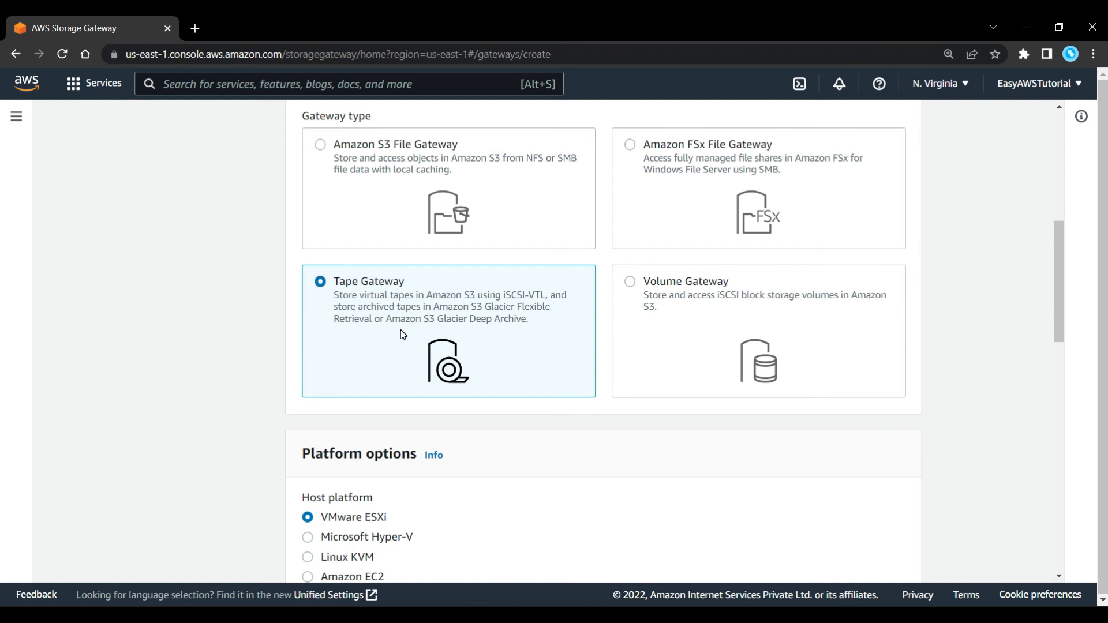
- Scroll back to the top of the setup form, Gateway name still empty
{"action": "scroll", "scroll_direction": "up", "scroll_amount": 3}
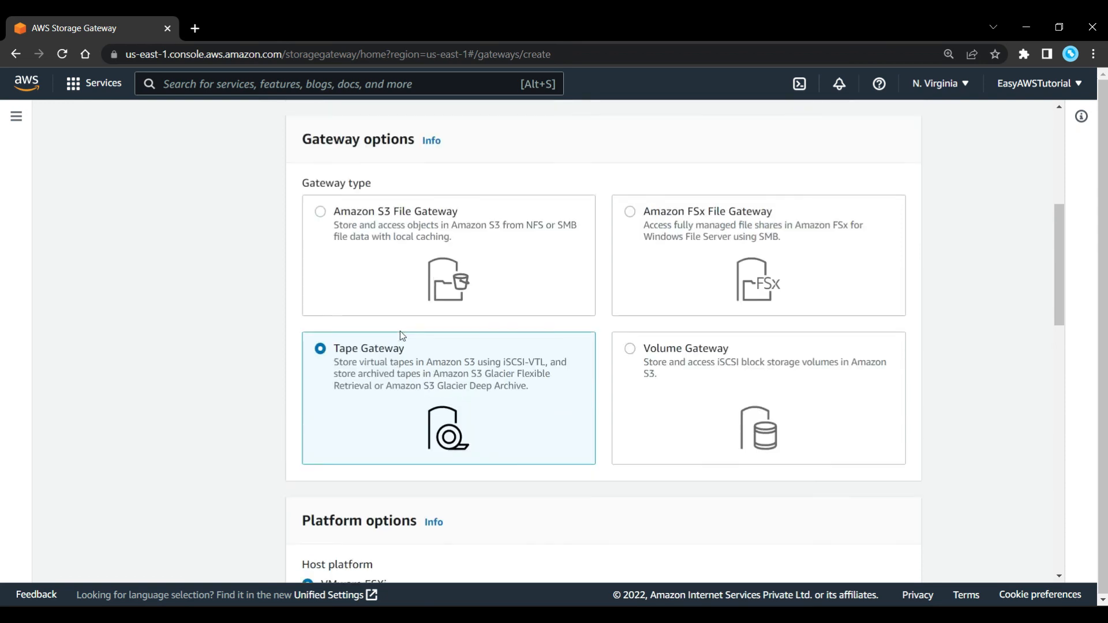
{"action": "scroll", "scroll_direction": "up", "scroll_amount": 3}
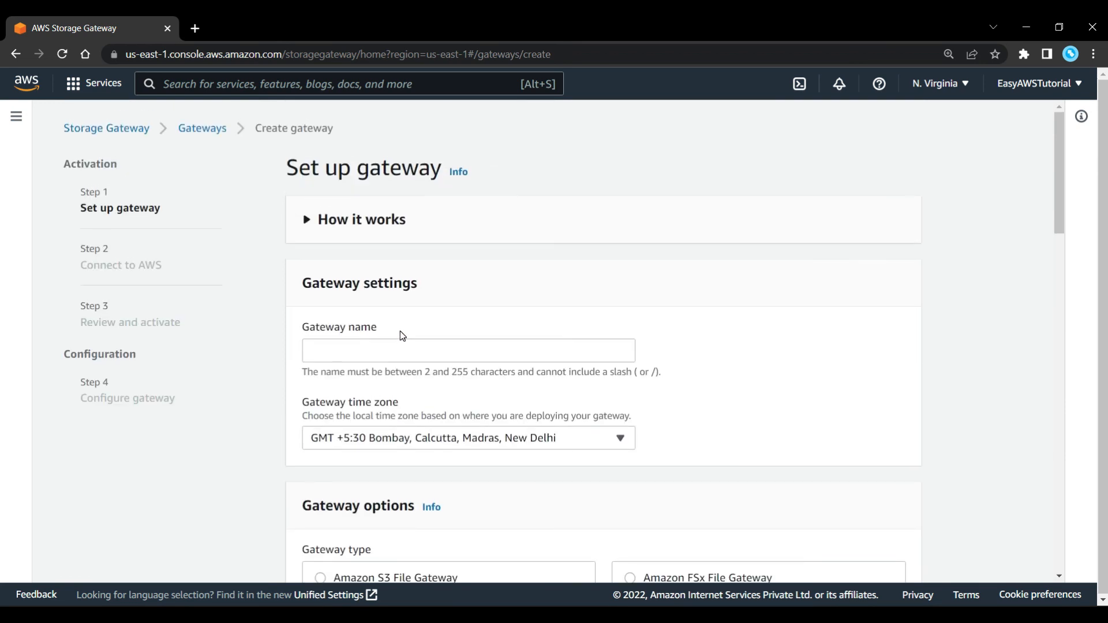